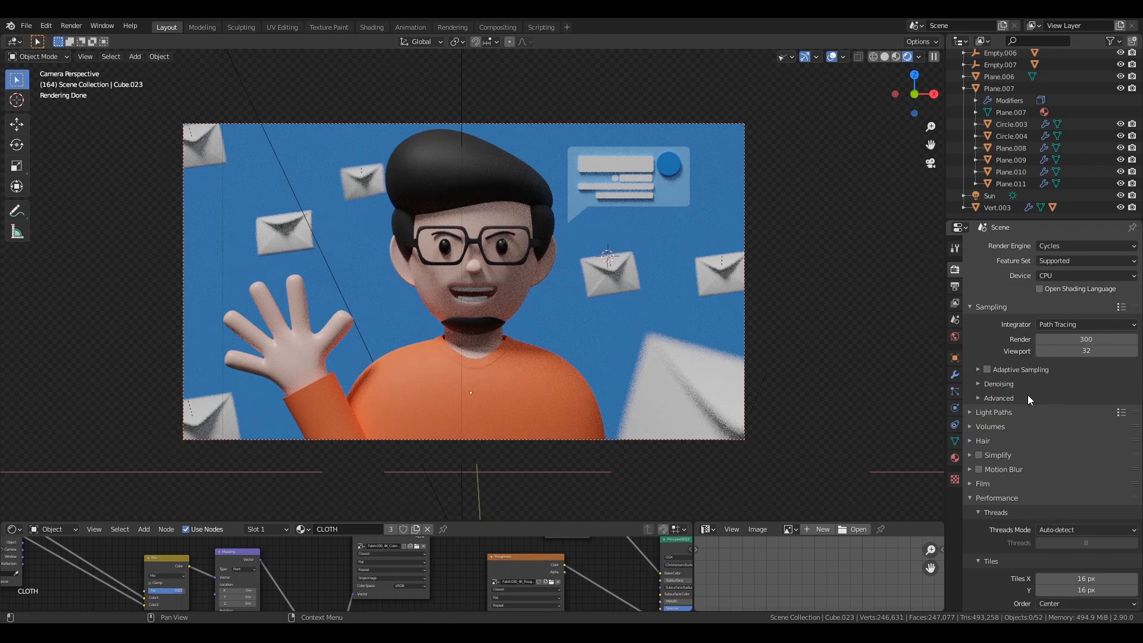
# - Hide the empties' guide lines, leaving only the character, envelopes and chat bubble visible
pyautogui.scroll(-3)
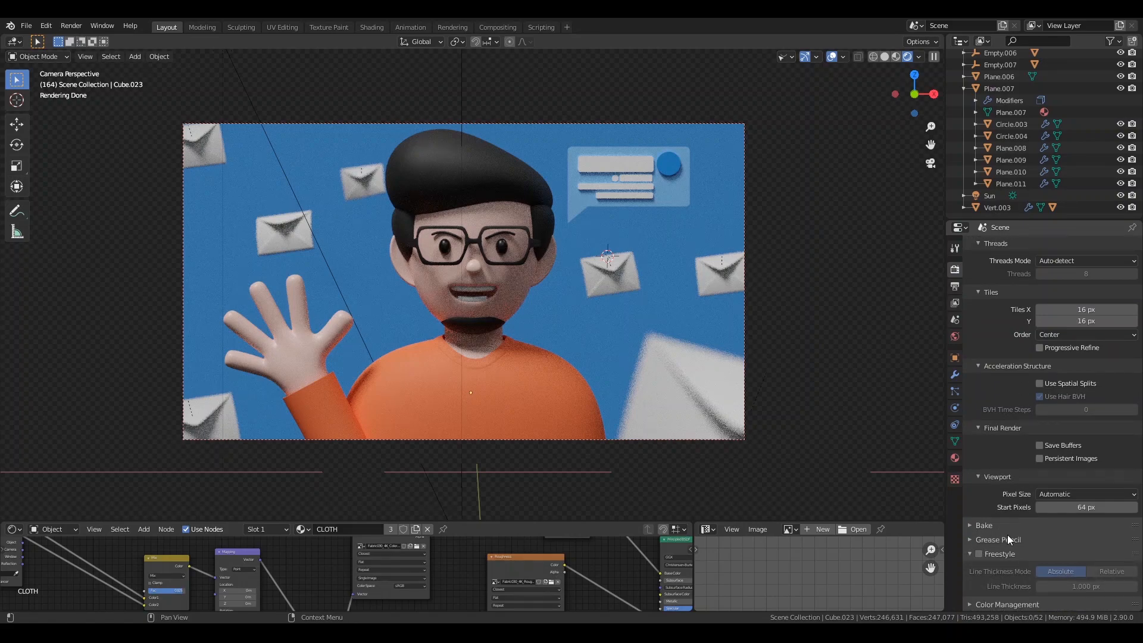
pyautogui.moveTo(1009, 541)
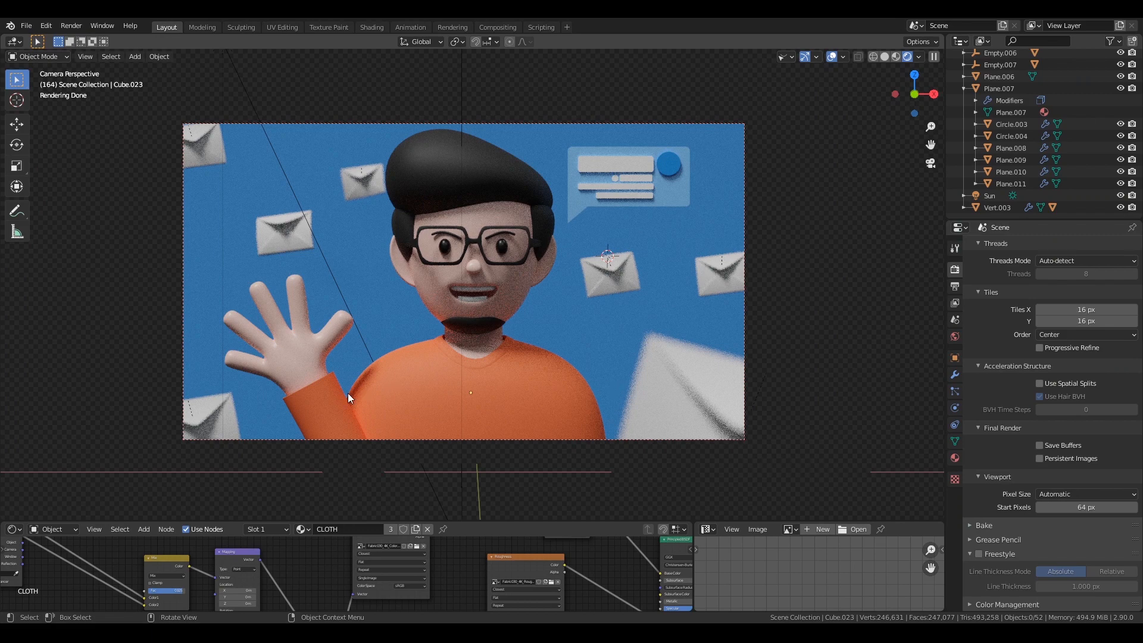
pyautogui.moveTo(617, 481)
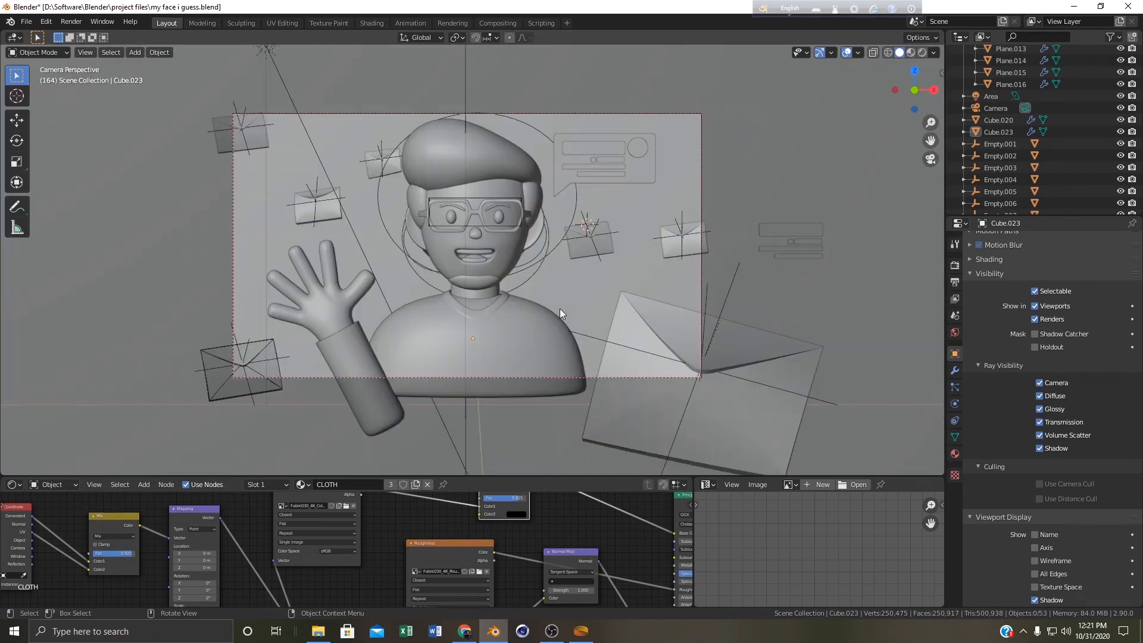
pyautogui.moveTo(562, 312)
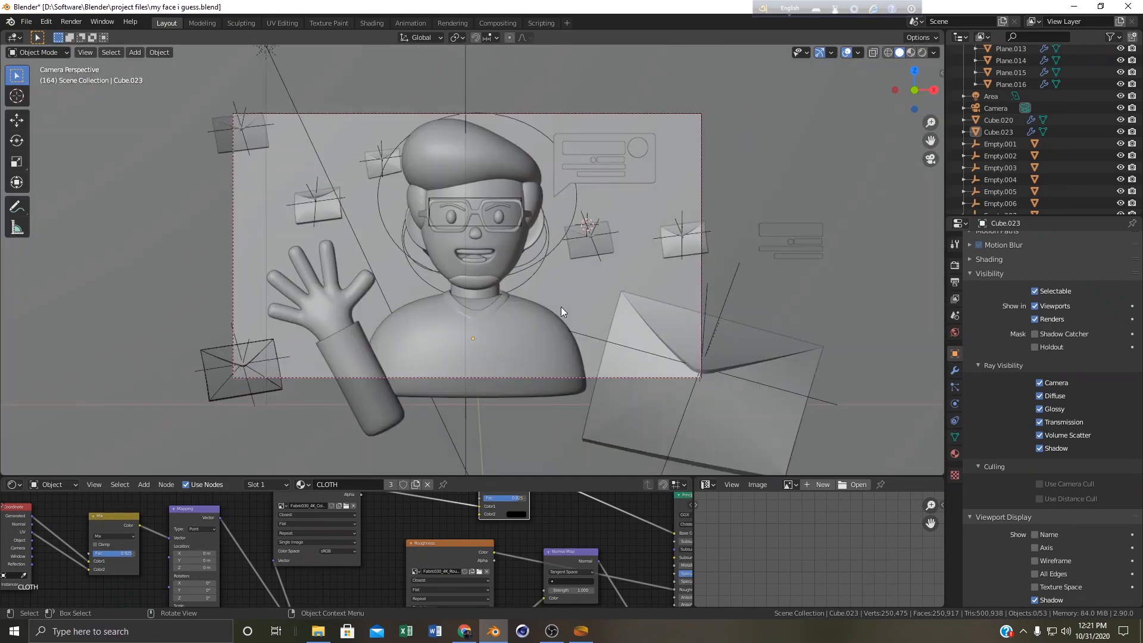
pyautogui.moveTo(726, 124)
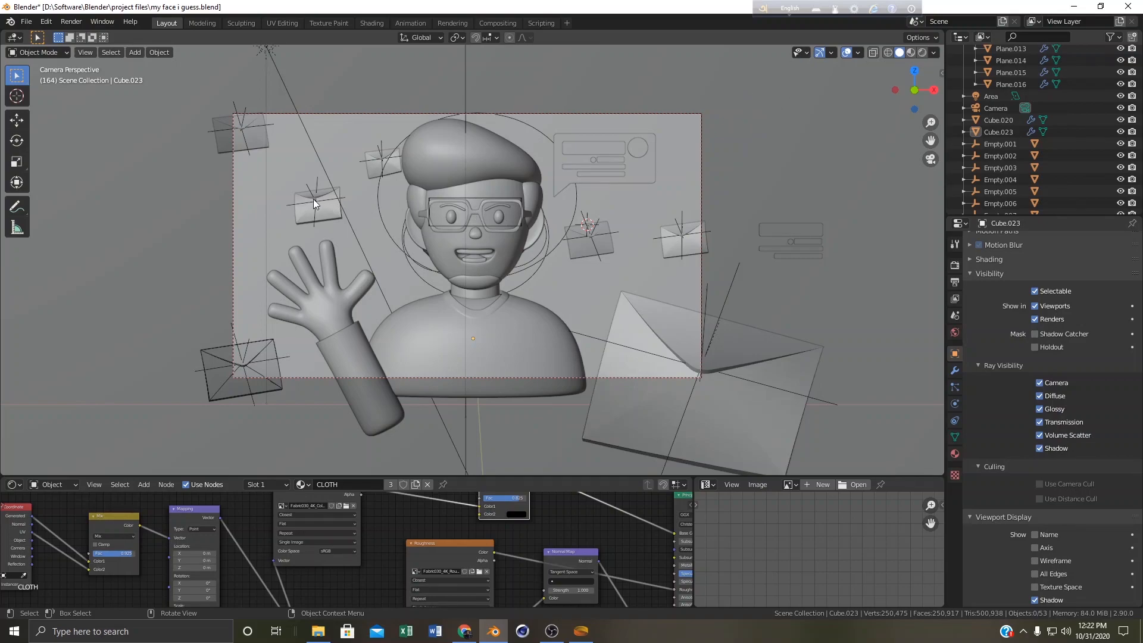
pyautogui.moveTo(629, 315)
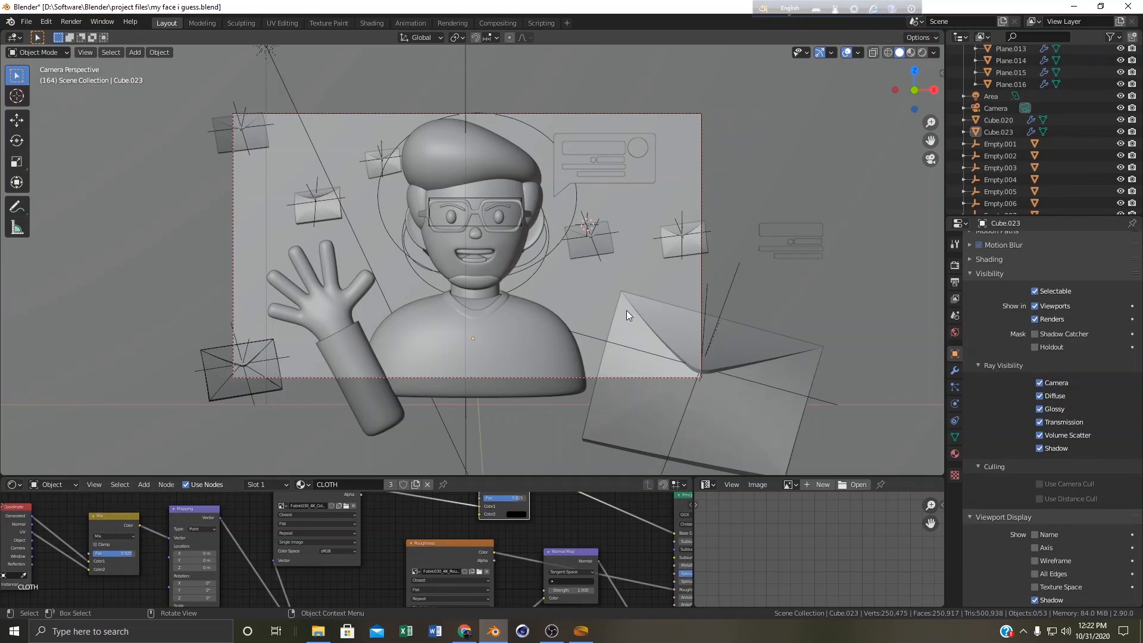
pyautogui.click(800, 51)
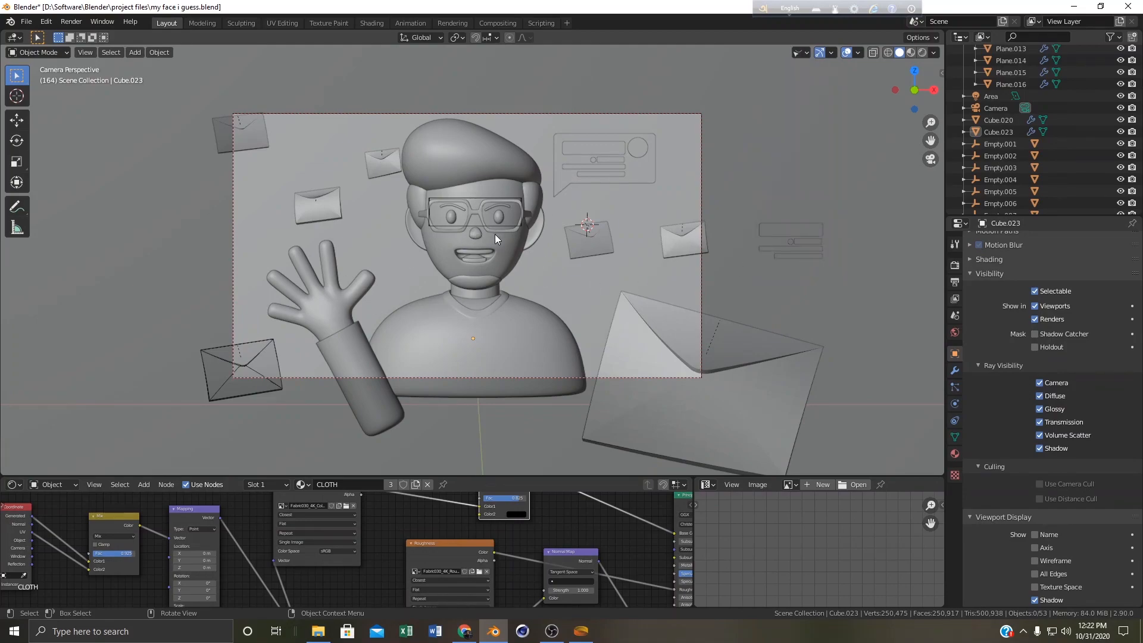
pyautogui.scroll(3)
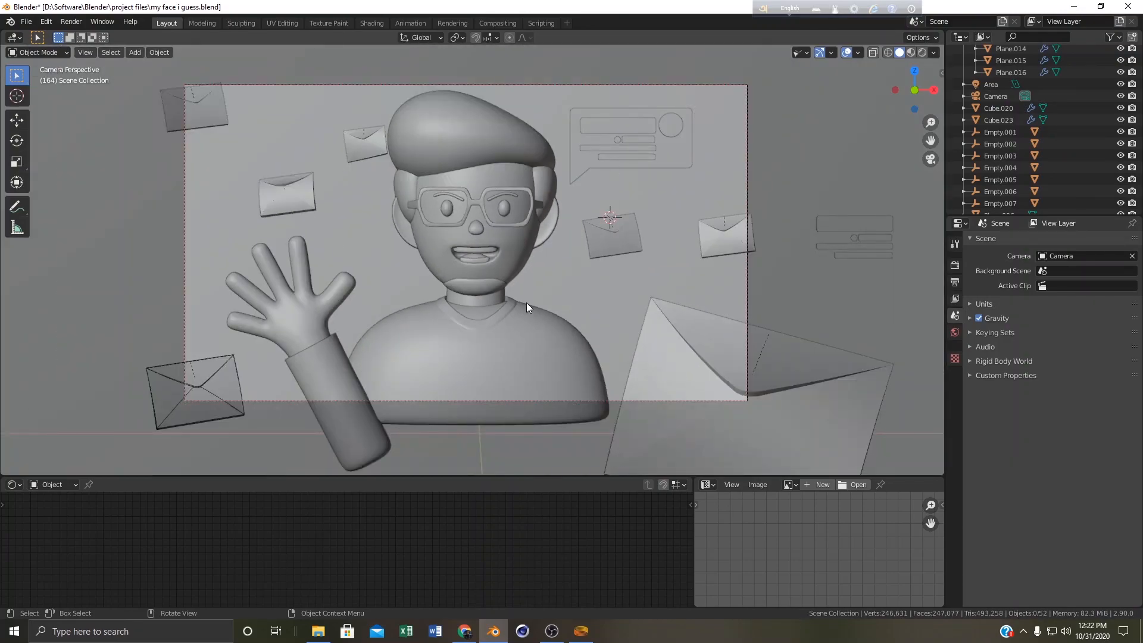
pyautogui.moveTo(847, 52)
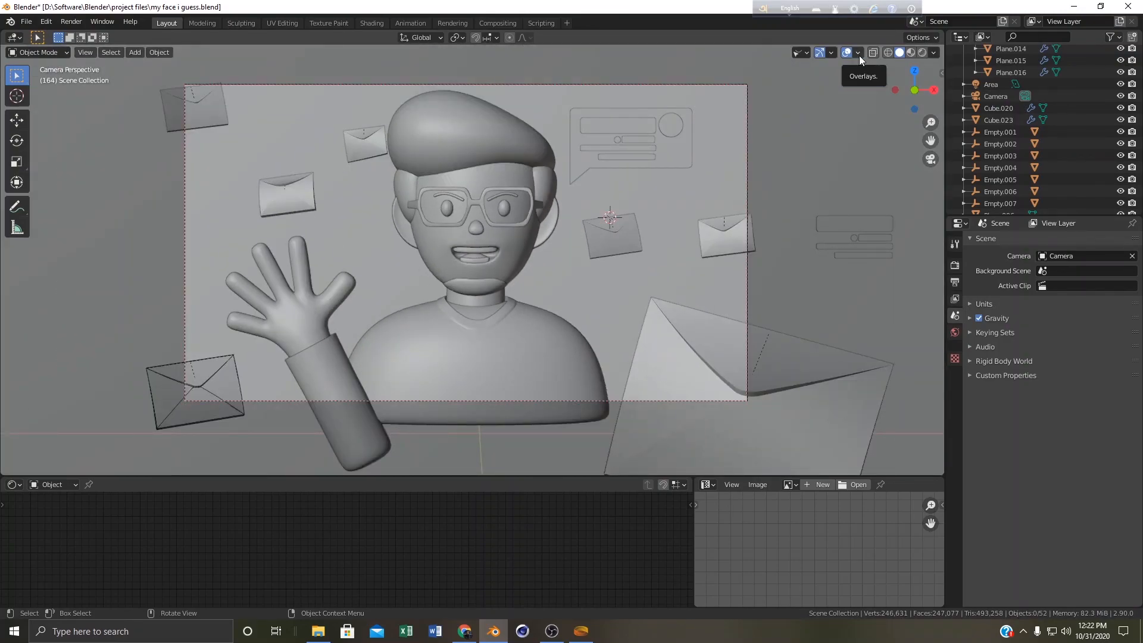
# - Open the Viewport Overlays popover to reach the Geometry Wireframe option
pyautogui.click(858, 52)
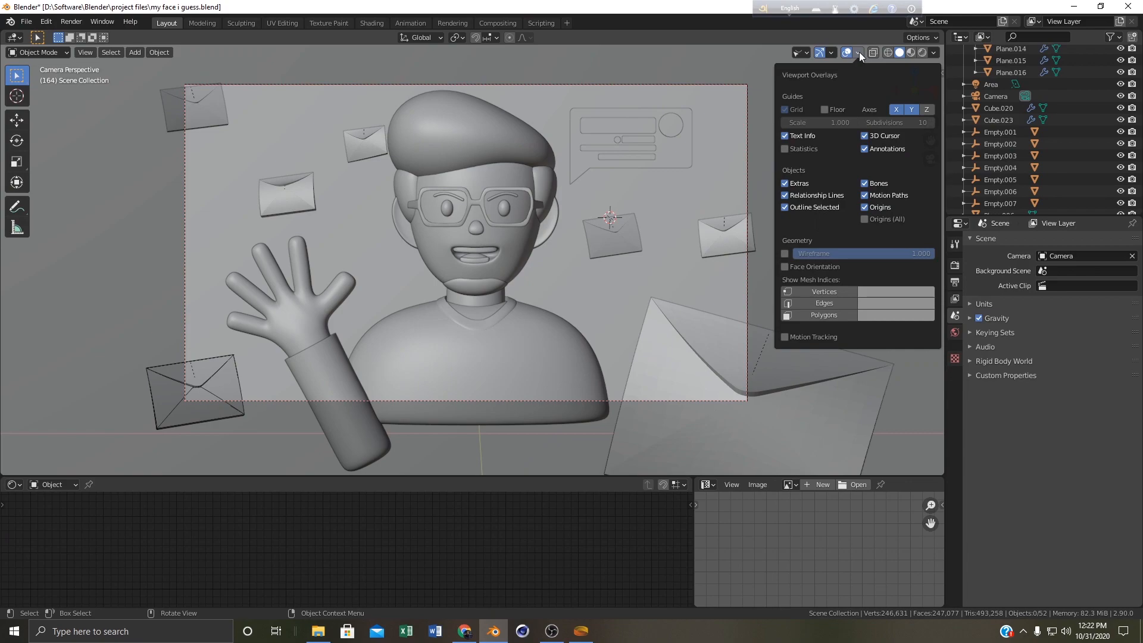
pyautogui.moveTo(814, 246)
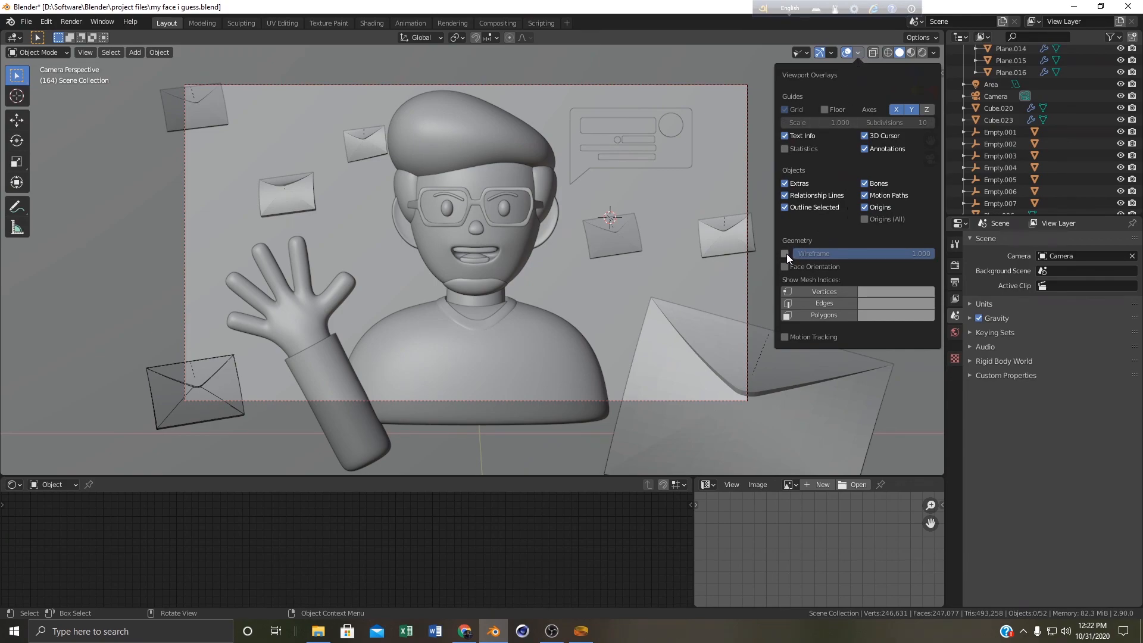
pyautogui.moveTo(785, 253)
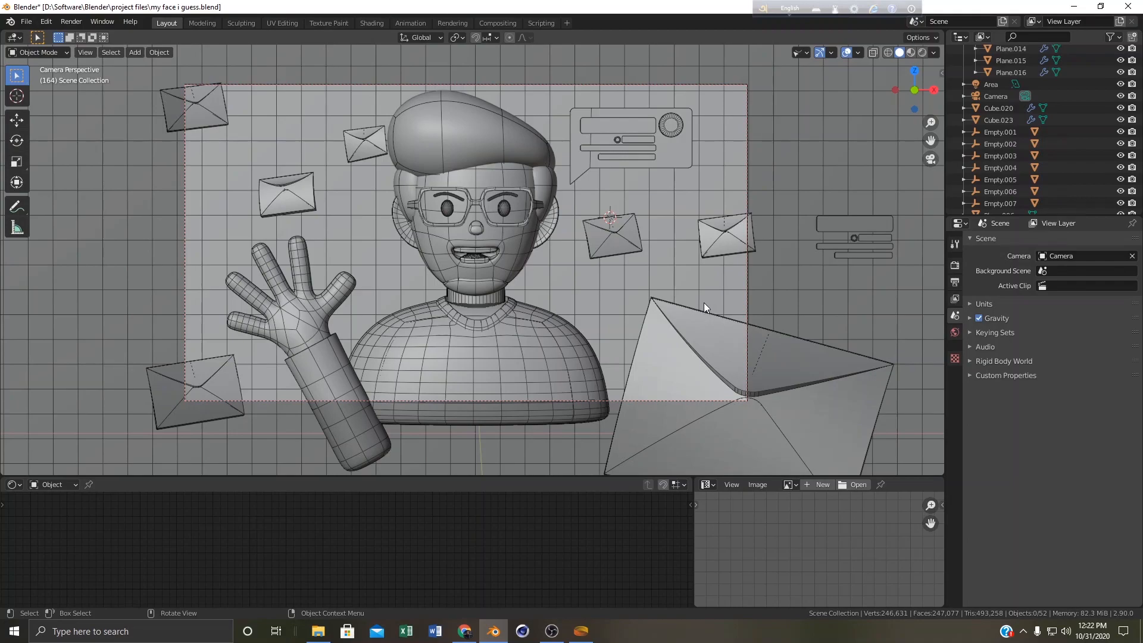
pyautogui.moveTo(460, 159)
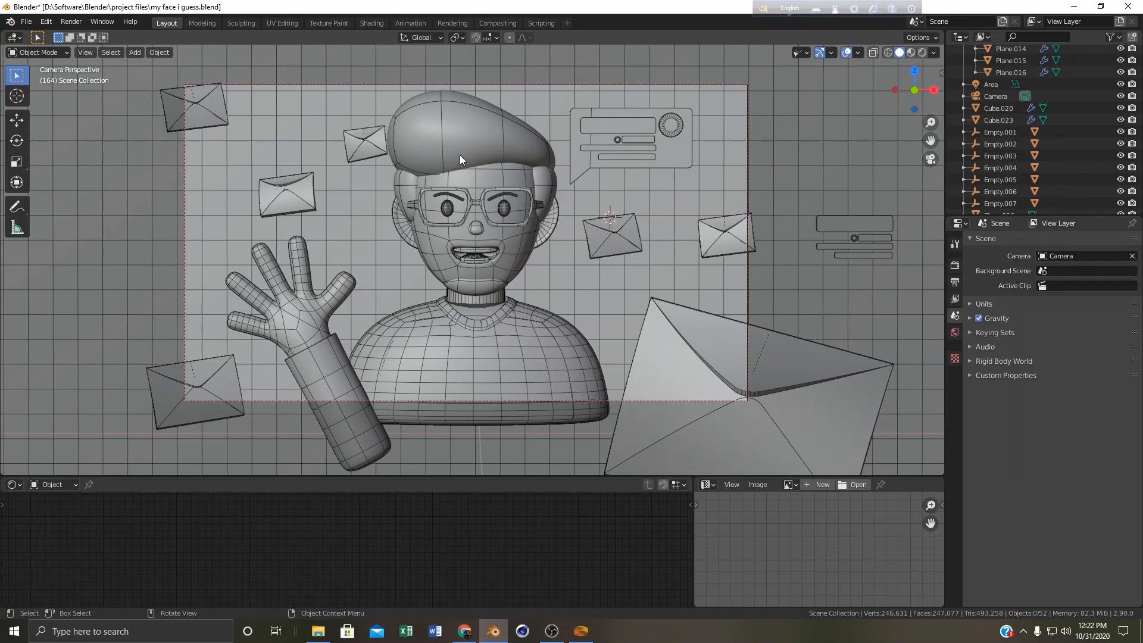
pyautogui.moveTo(408, 135)
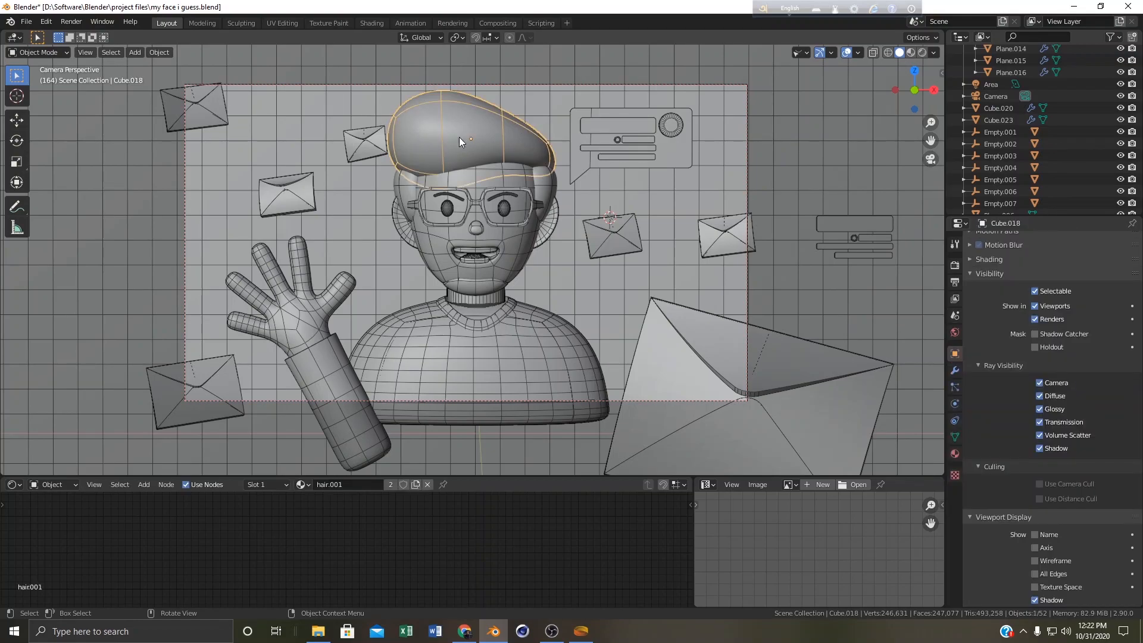
pyautogui.moveTo(1030, 452)
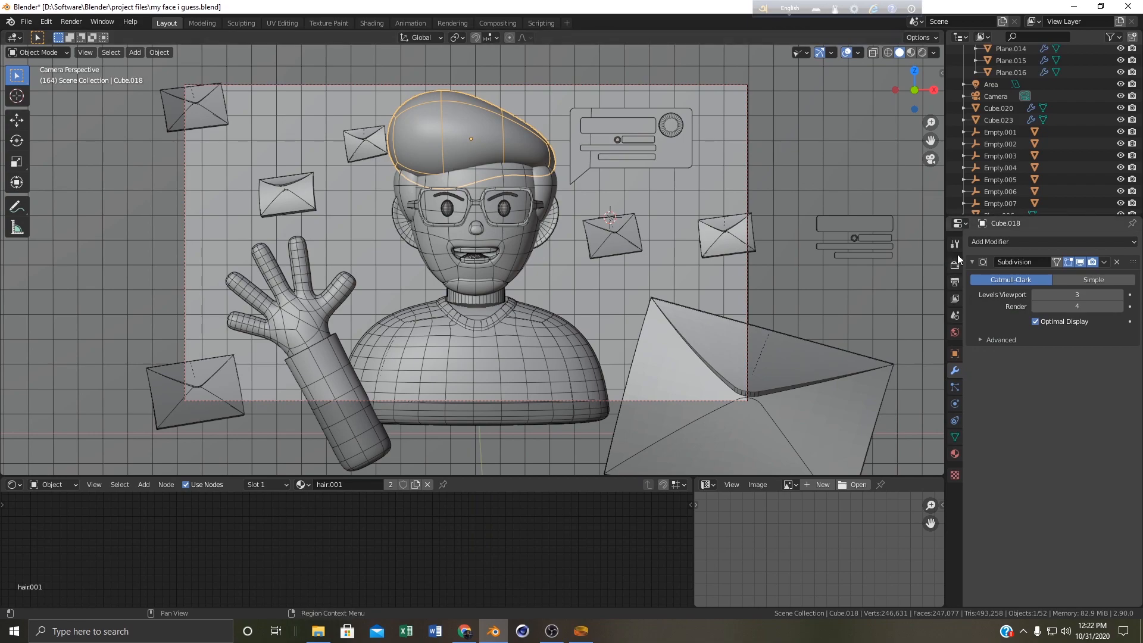
pyautogui.moveTo(987, 314)
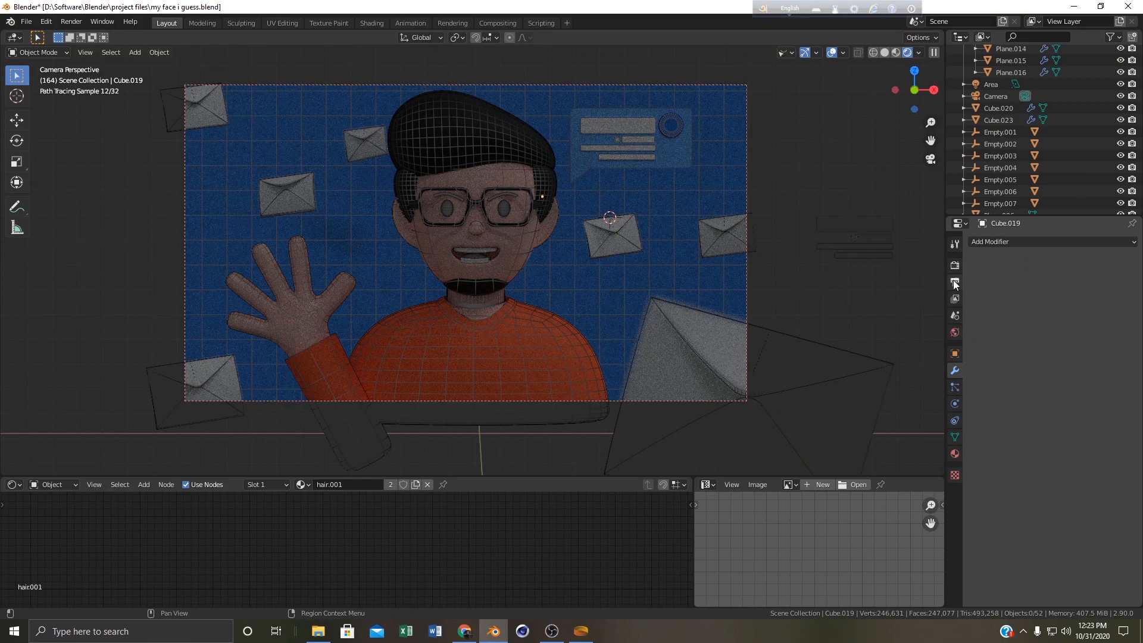
# - Review the render settings, run a render from the Render menu, and close the render result
pyautogui.click(955, 266)
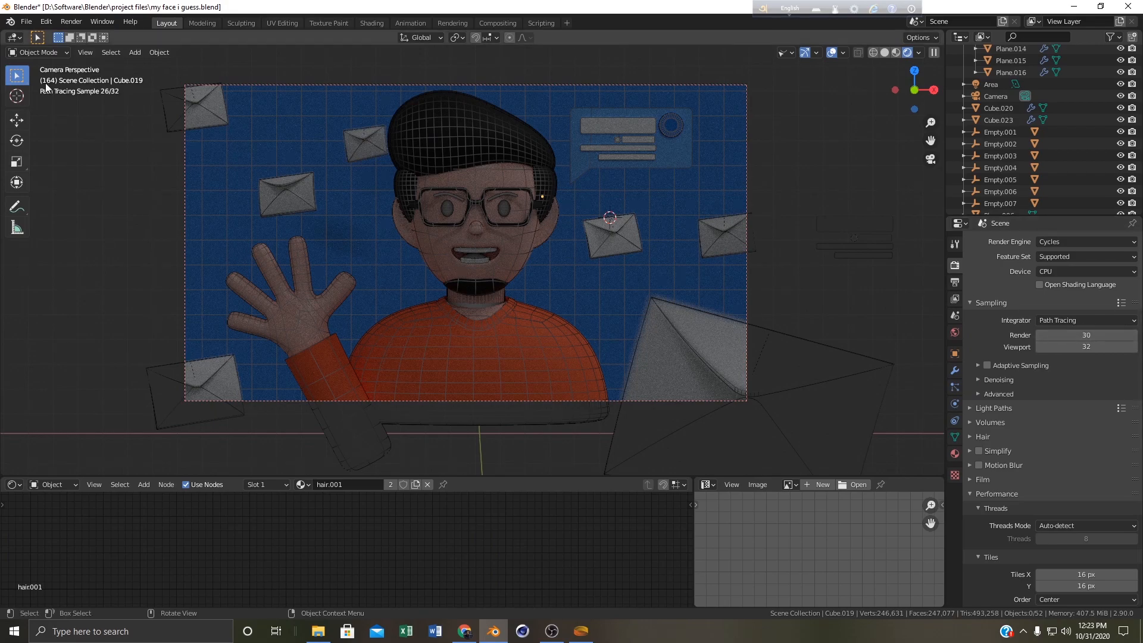
pyautogui.click(70, 21)
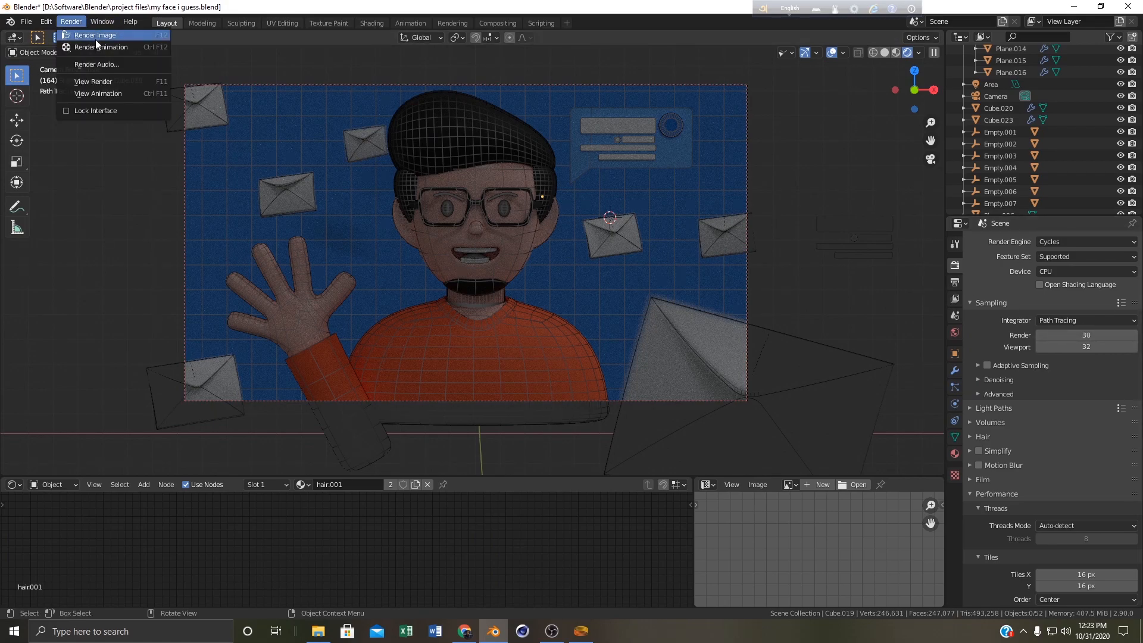
pyautogui.click(95, 35)
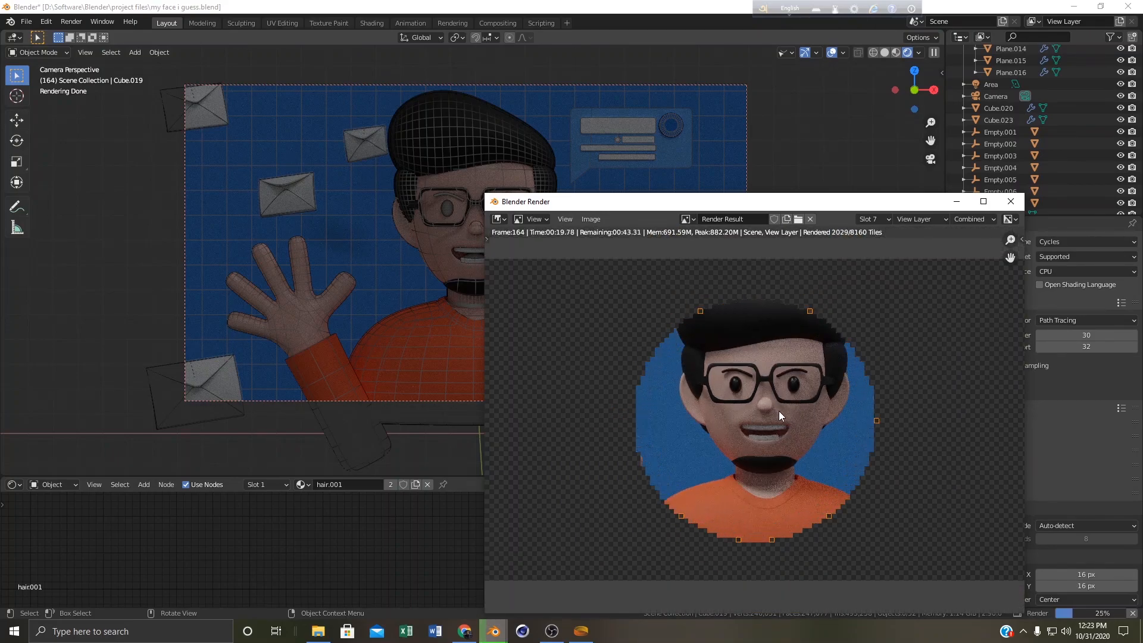
pyautogui.click(1009, 201)
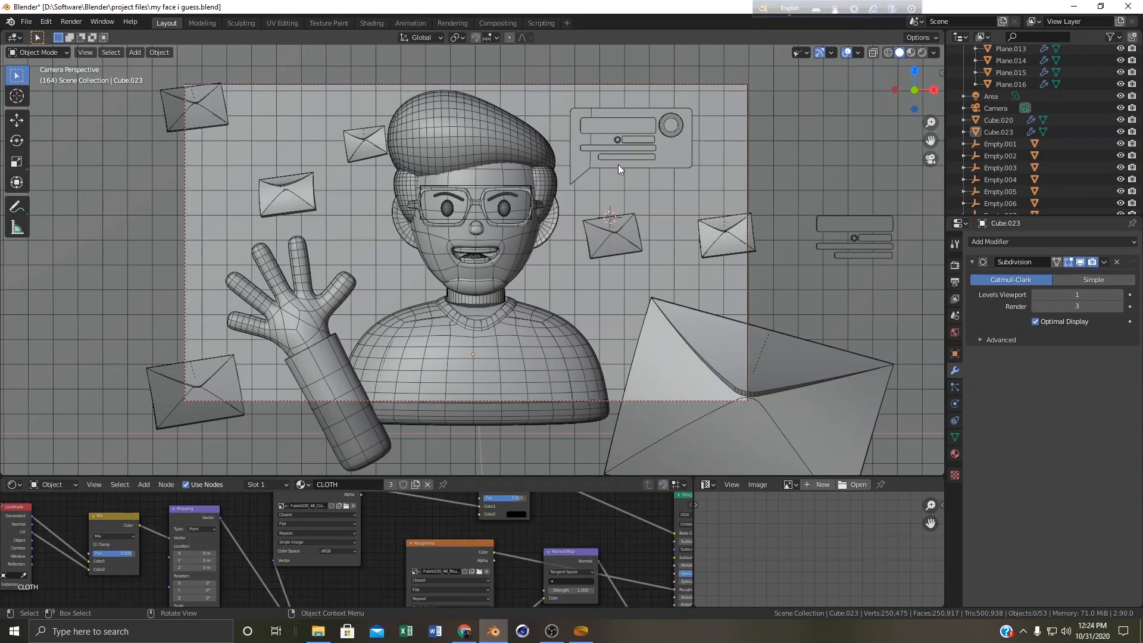
# - Take a Viewport Render Image snapshot and save it as a PNG to the Desktop
pyautogui.click(84, 52)
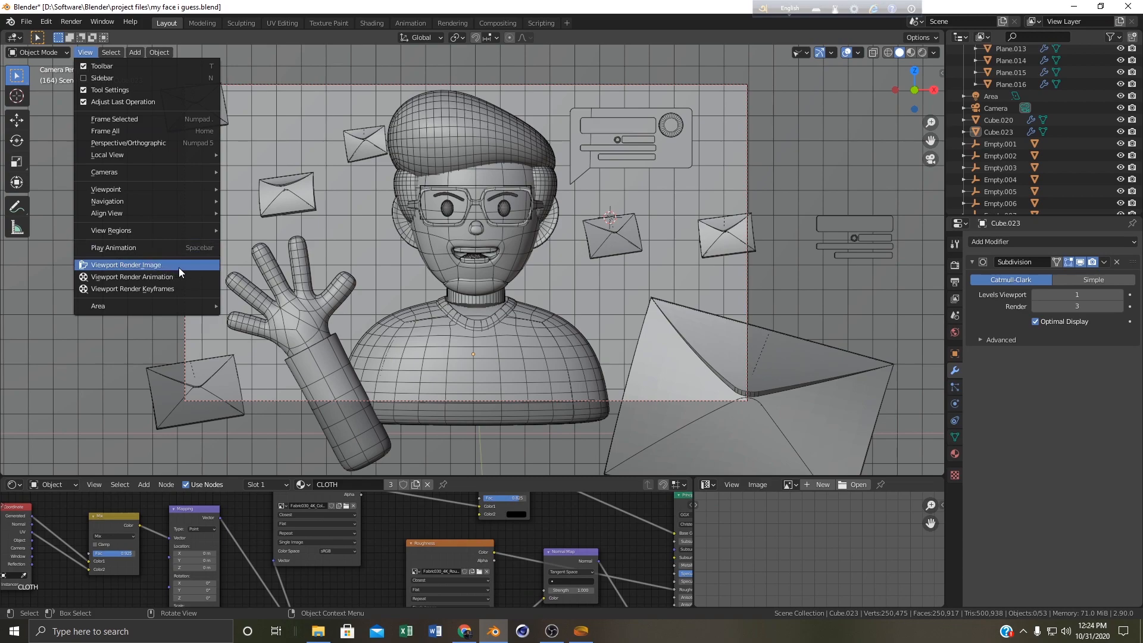
pyautogui.moveTo(126, 265)
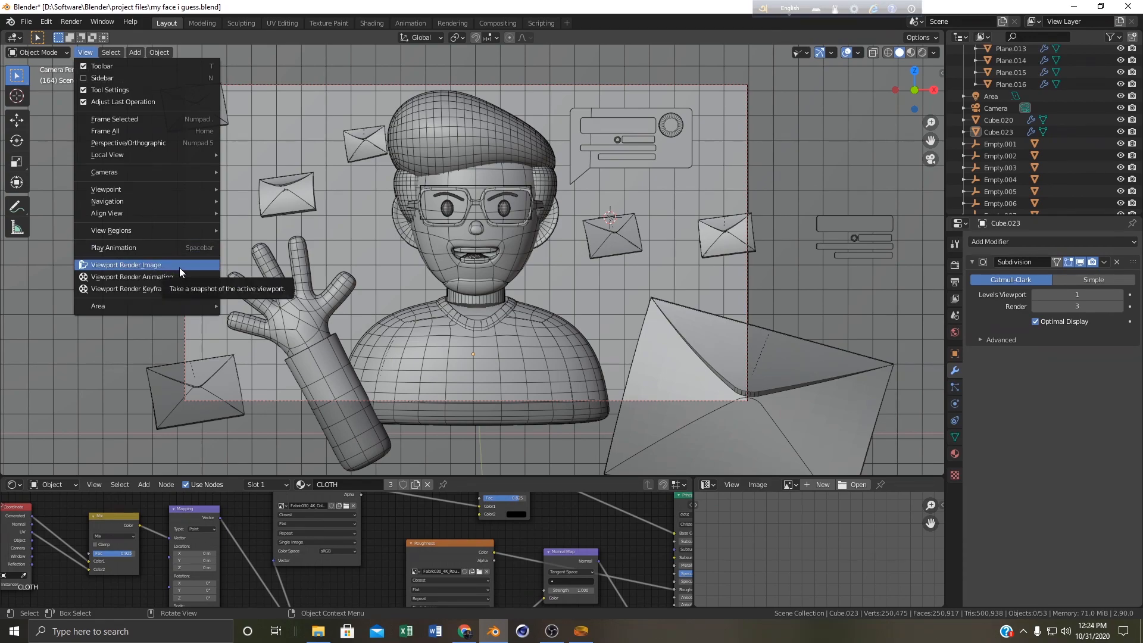
pyautogui.click(126, 264)
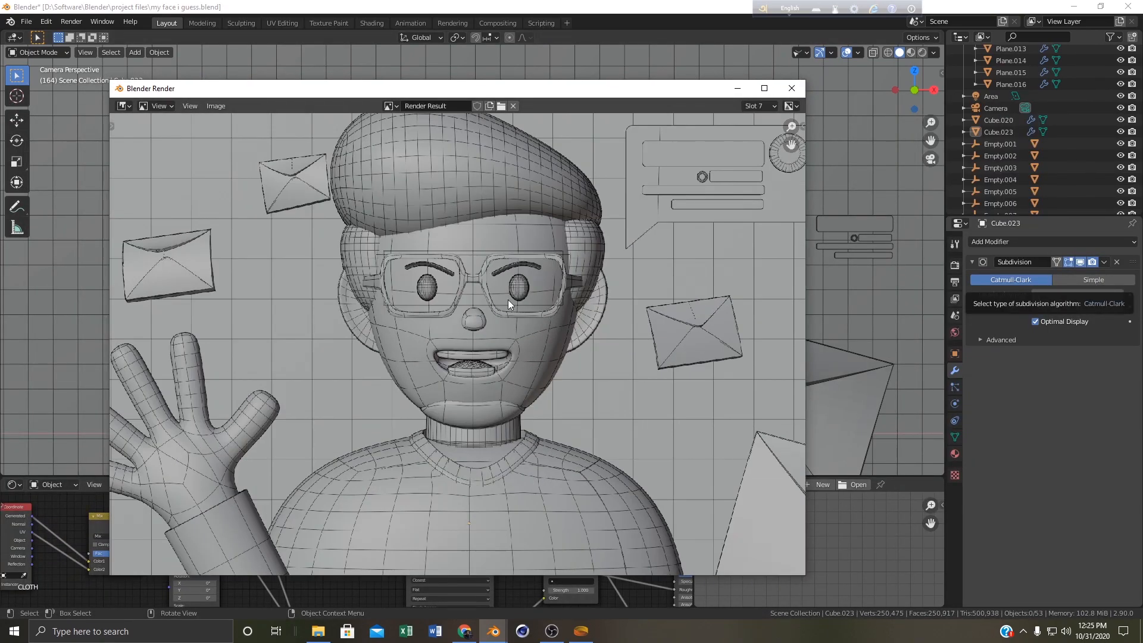
pyautogui.moveTo(494, 344)
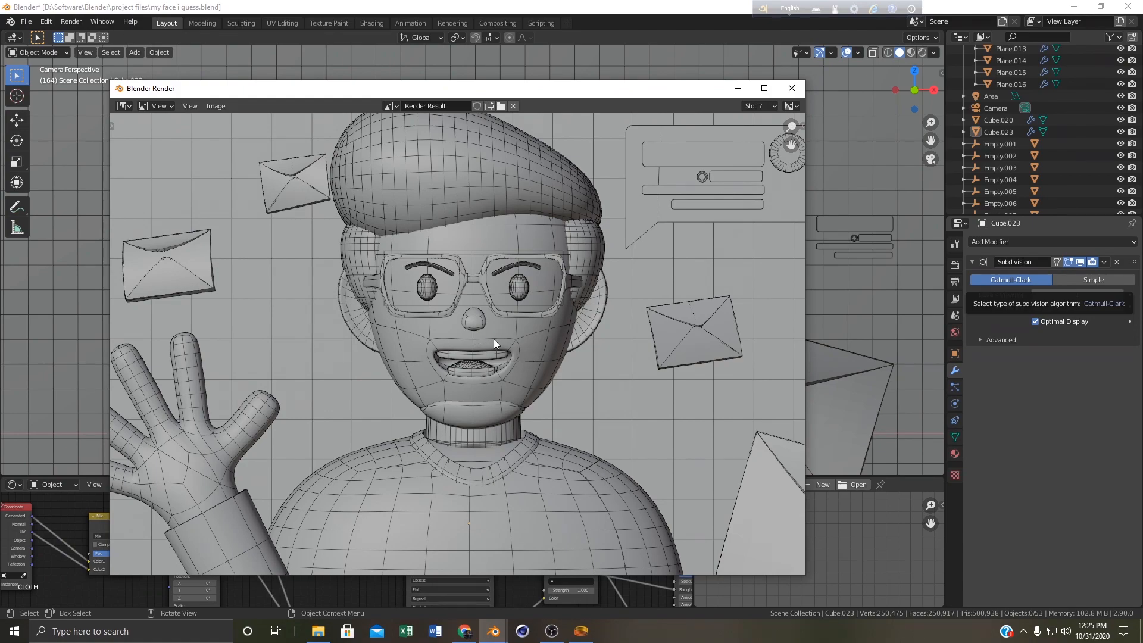
pyautogui.click(215, 106)
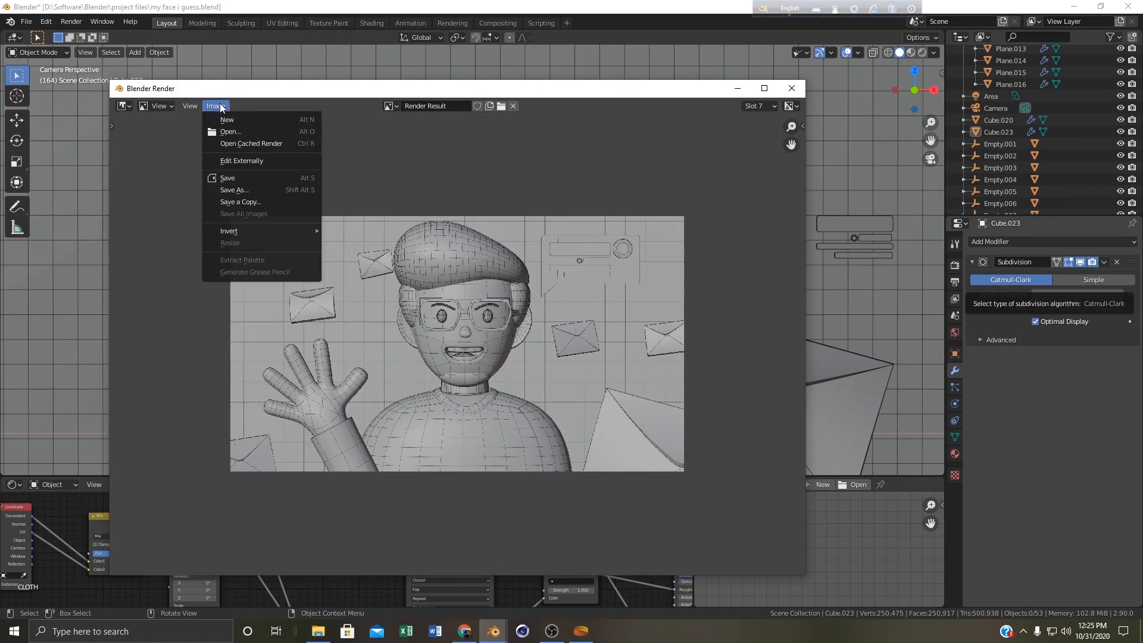
pyautogui.click(233, 189)
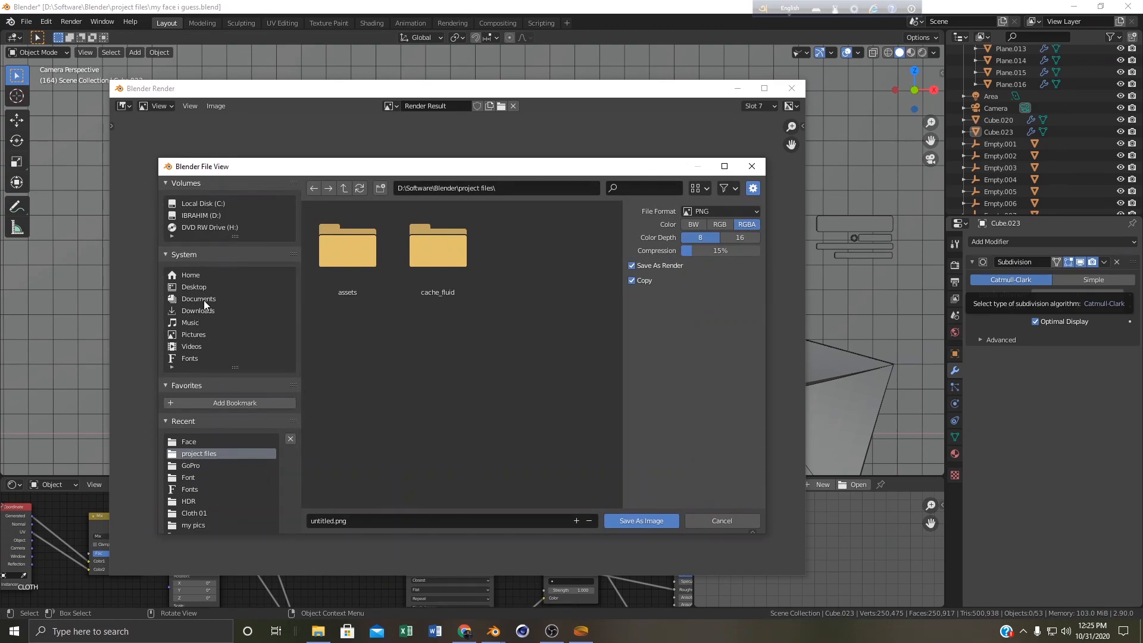
pyautogui.click(193, 286)
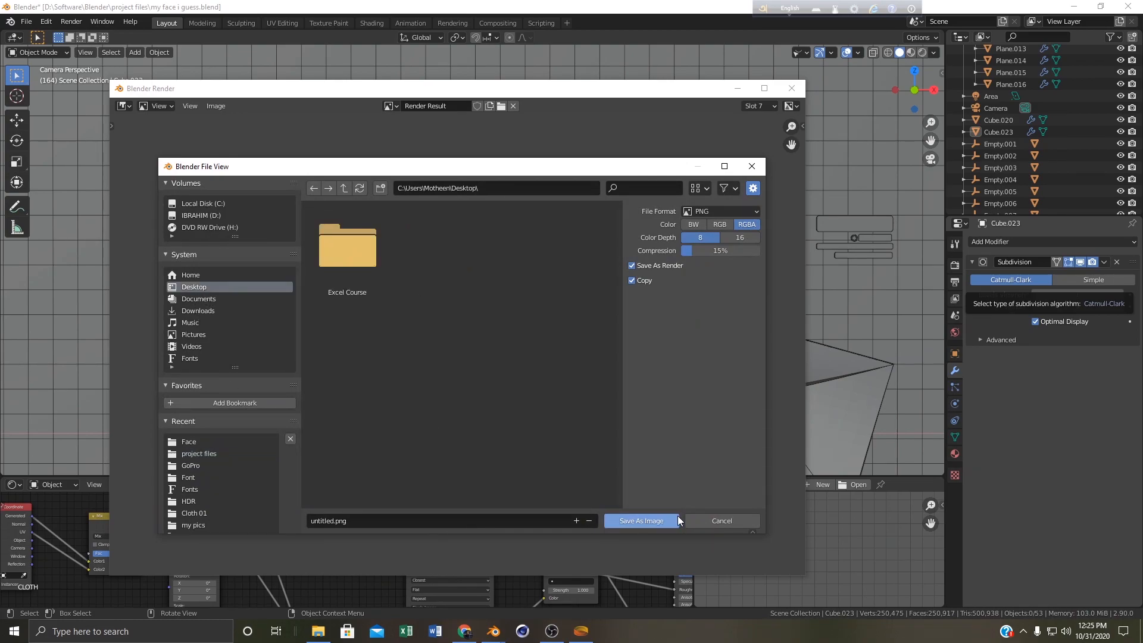
pyautogui.click(640, 521)
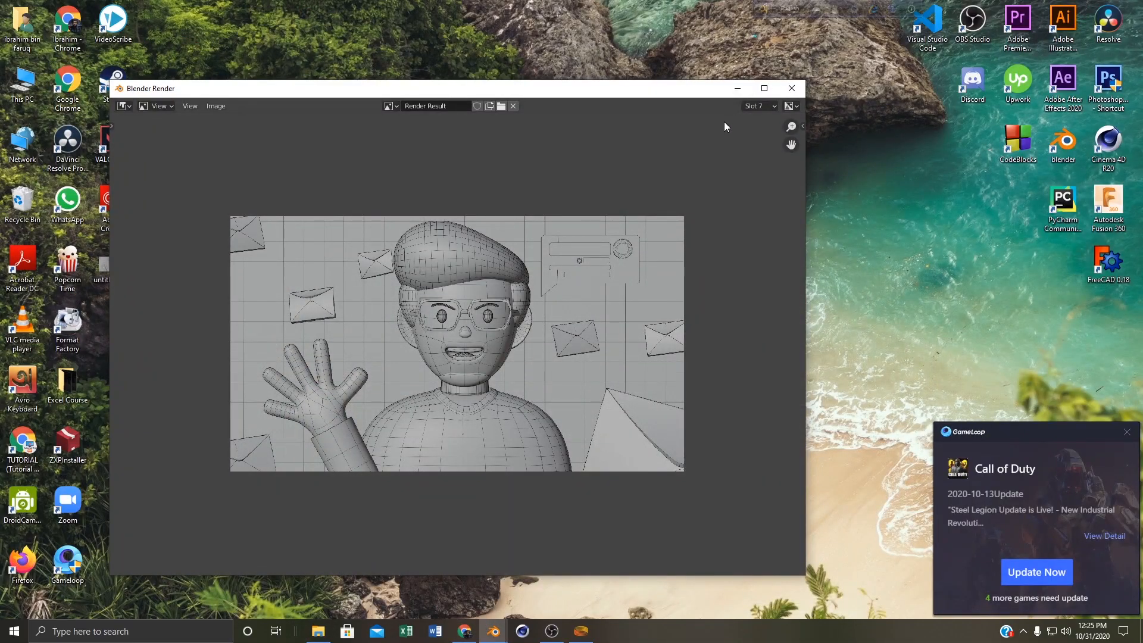
# - Minimize the render window and open untitled.png from the desktop in Photos
pyautogui.click(791, 88)
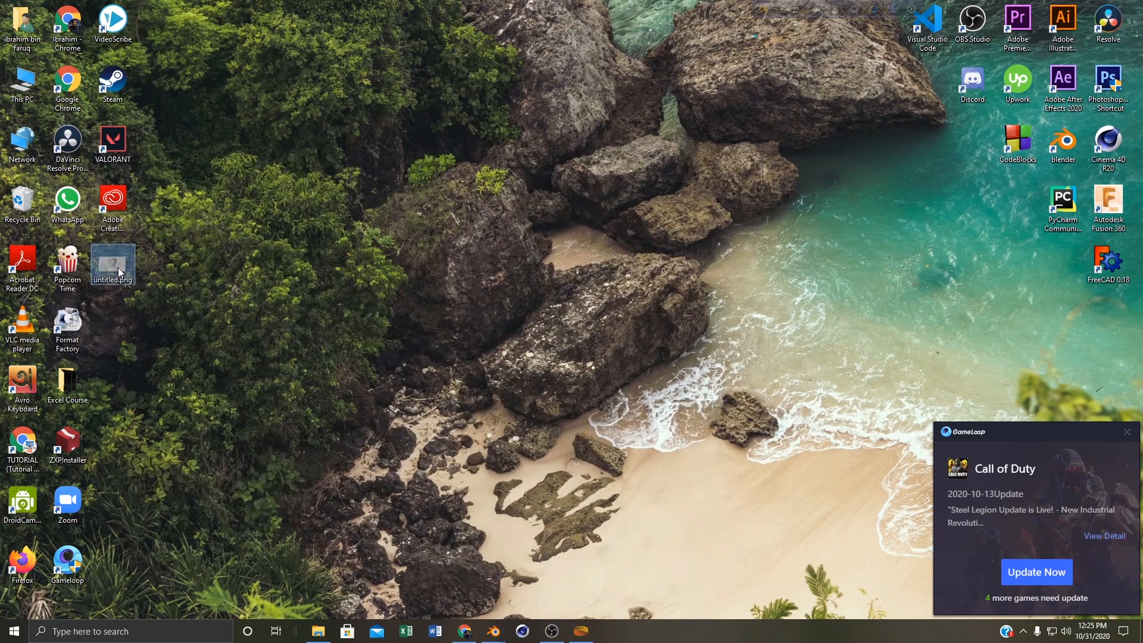
pyautogui.doubleClick(113, 264)
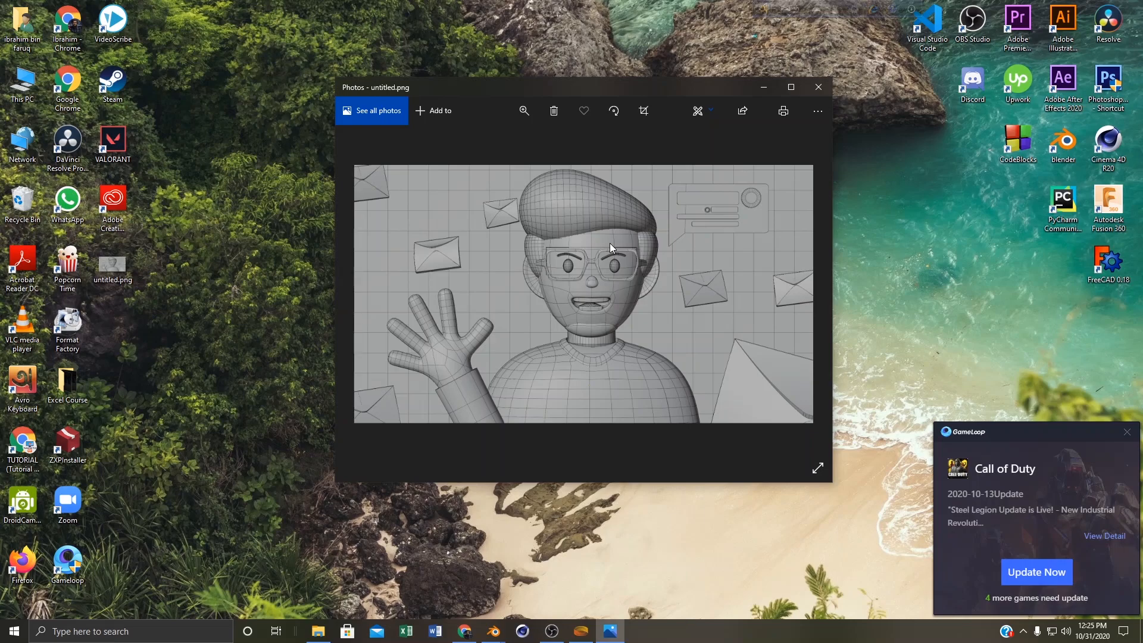
pyautogui.moveTo(617, 246)
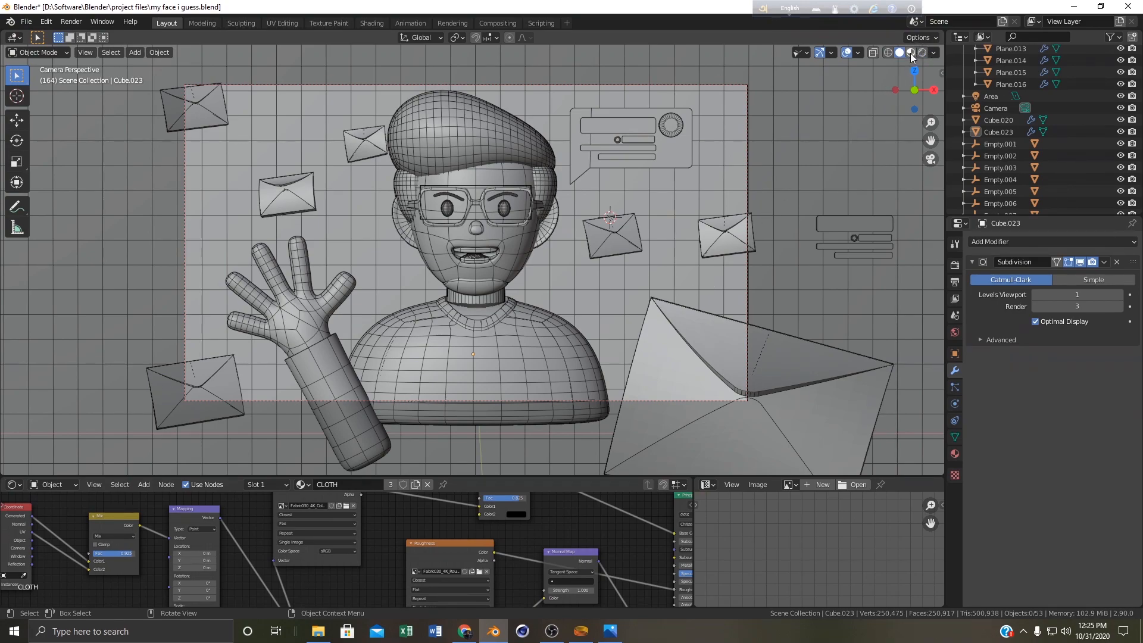
pyautogui.click(910, 51)
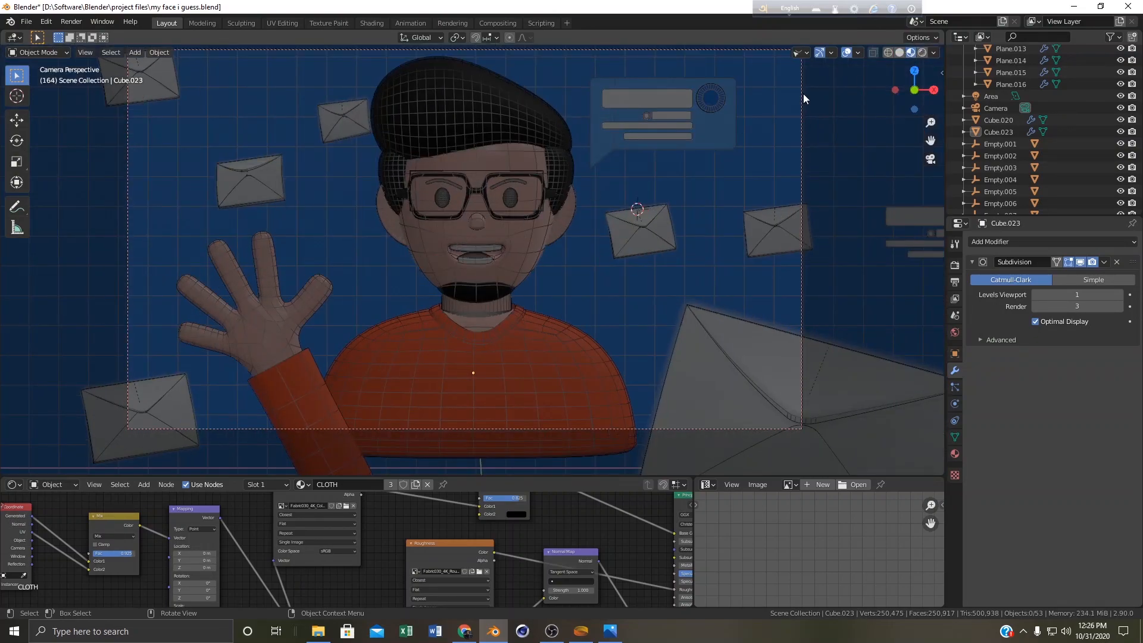
pyautogui.click(85, 52)
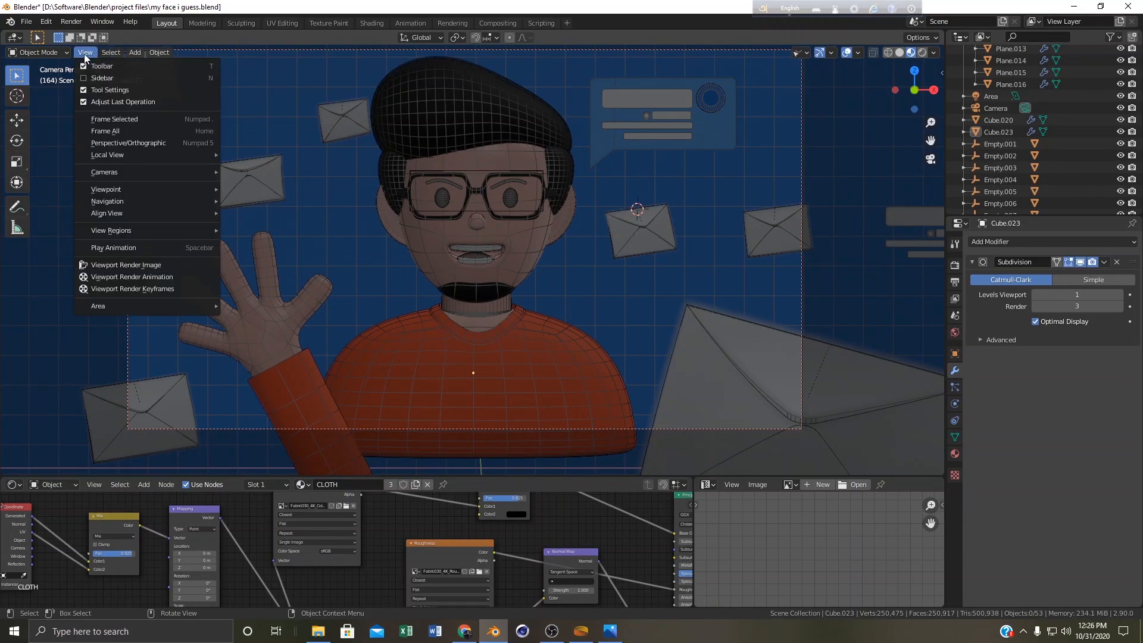
pyautogui.moveTo(125, 264)
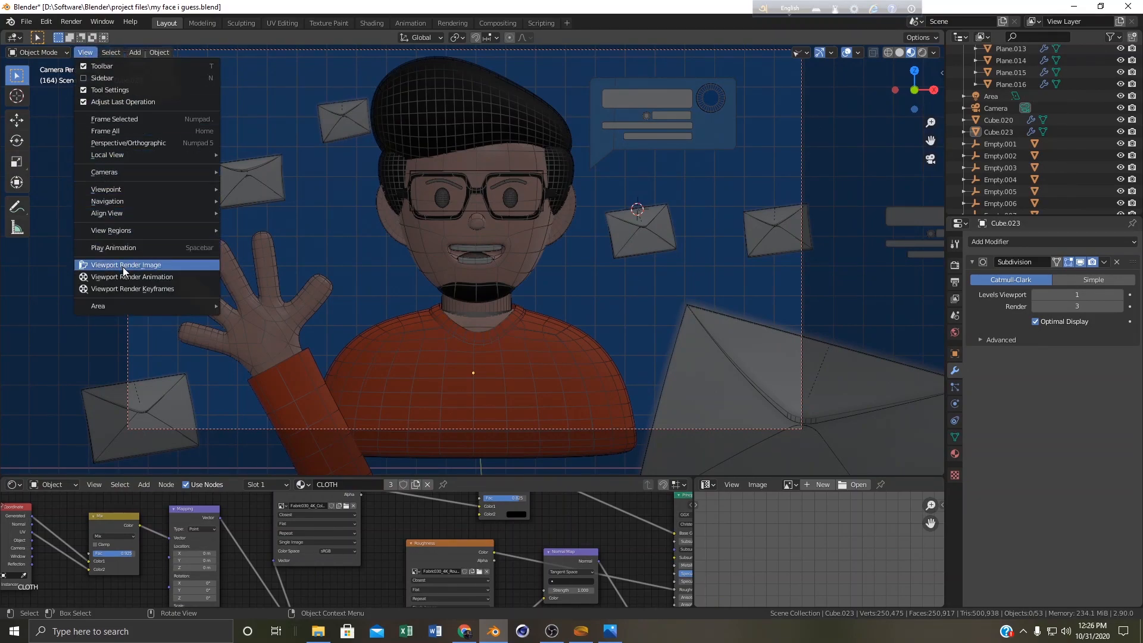
pyautogui.click(125, 264)
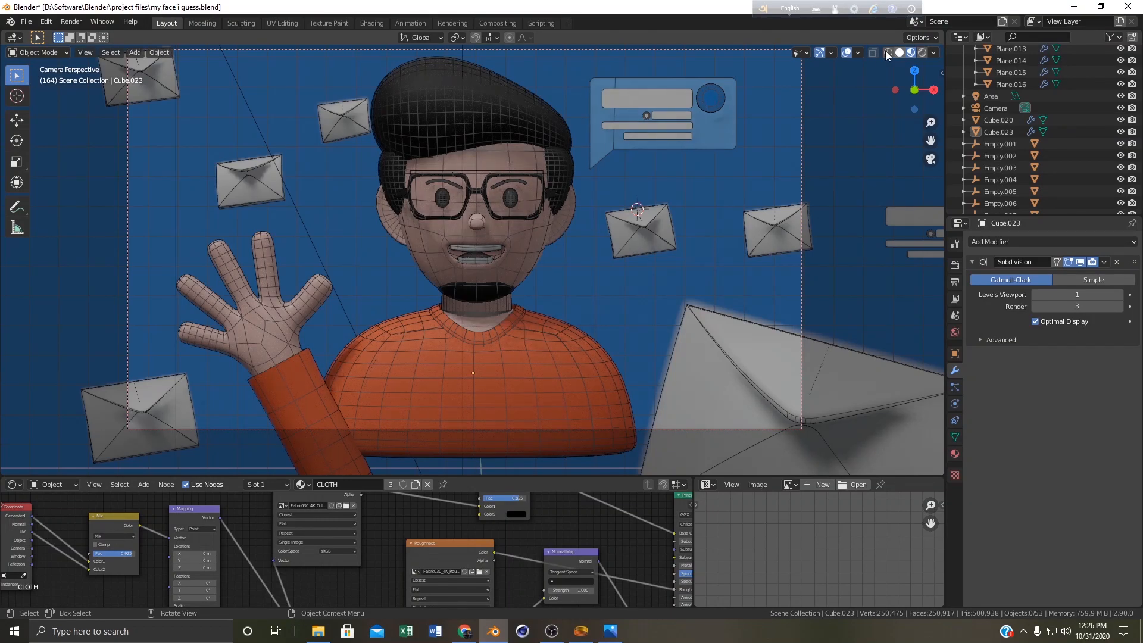
pyautogui.click(888, 52)
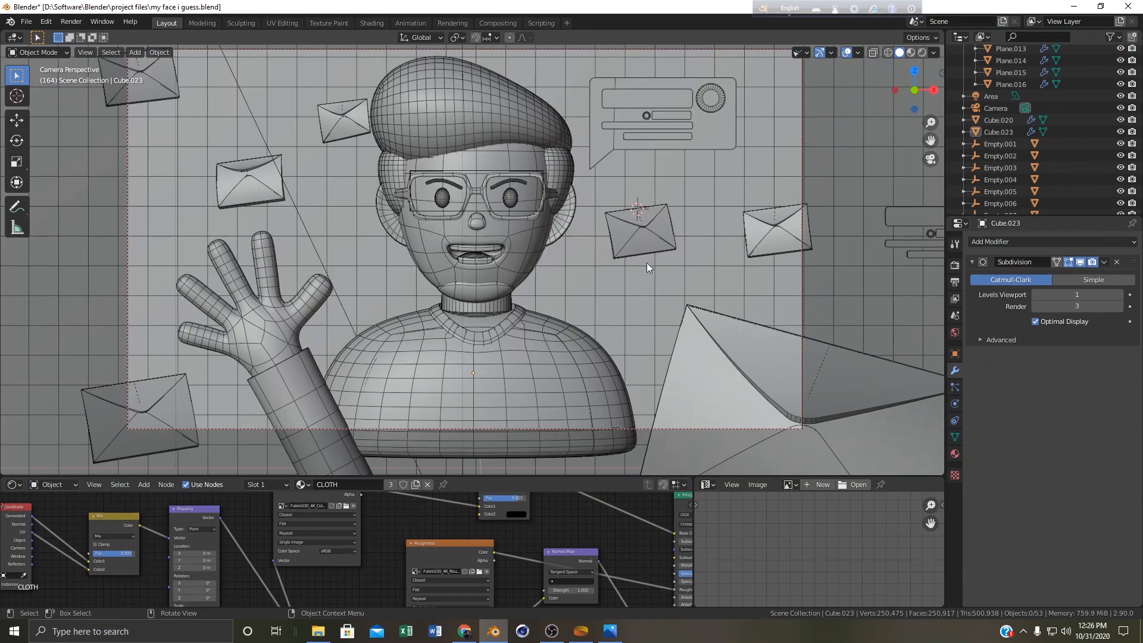
pyautogui.moveTo(572, 347)
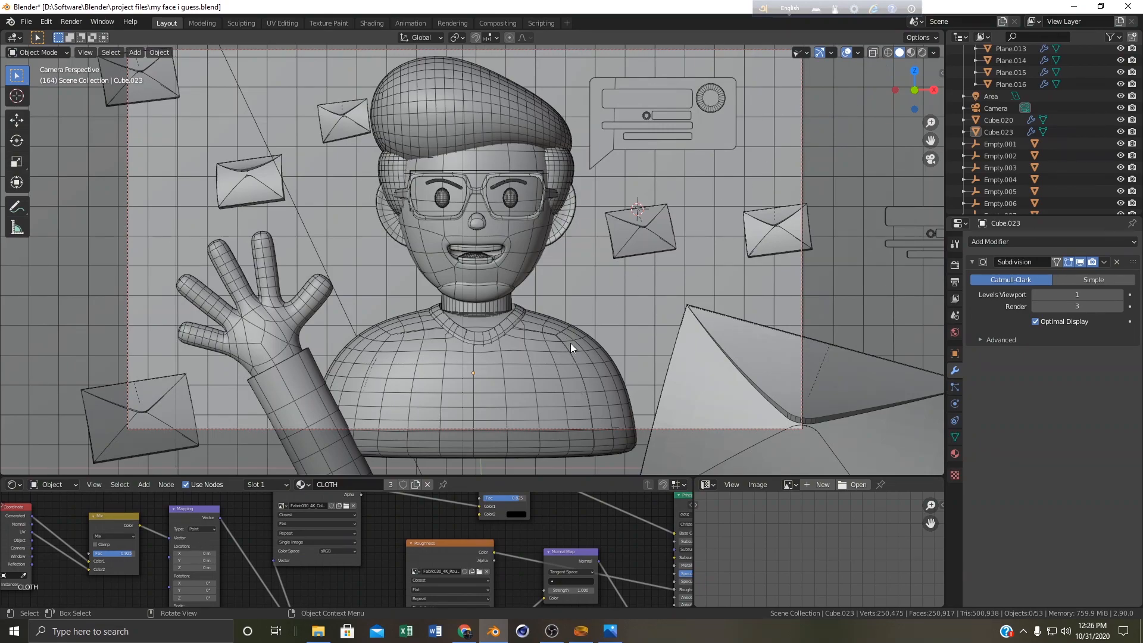